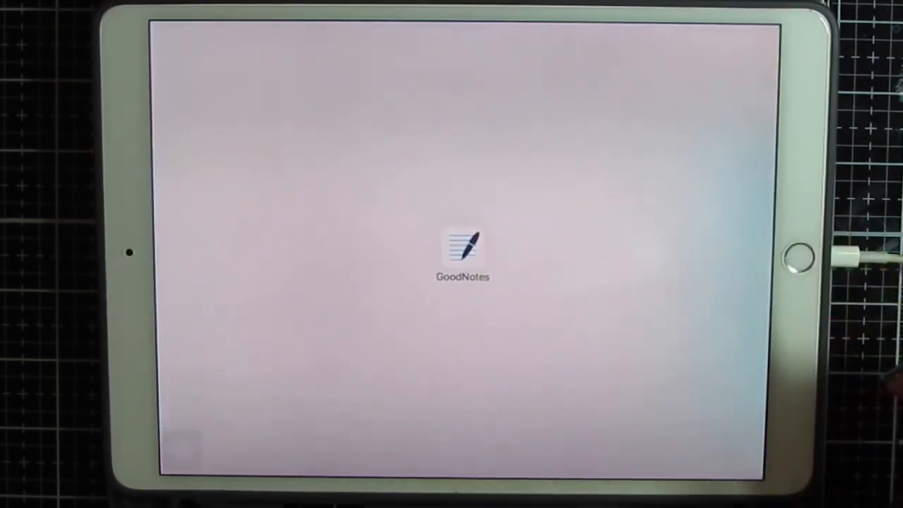
Open TheBigTealDigiBujo2019 notebook at the Collections / Habit Trackers index page
click(462, 250)
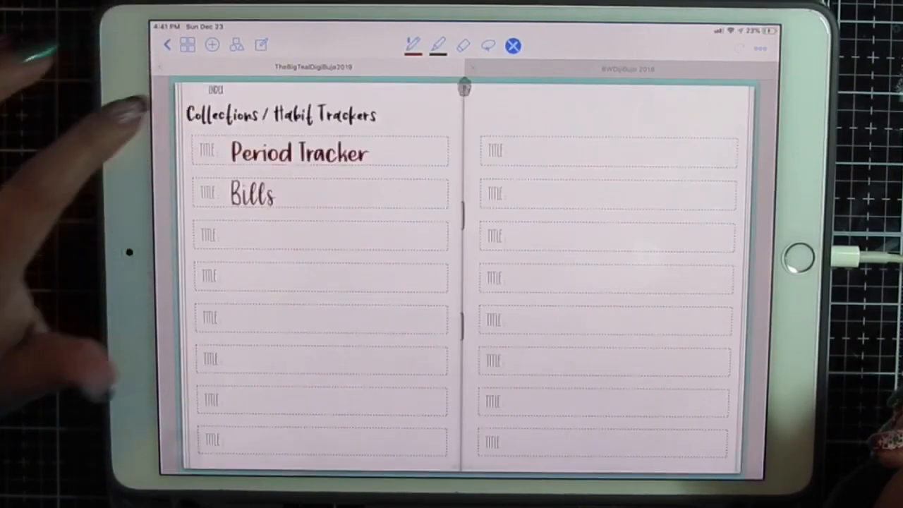
Add a bold, slightly larger 'Birthdays' entry third in the index and open Period Tracker 2019
click(320, 236)
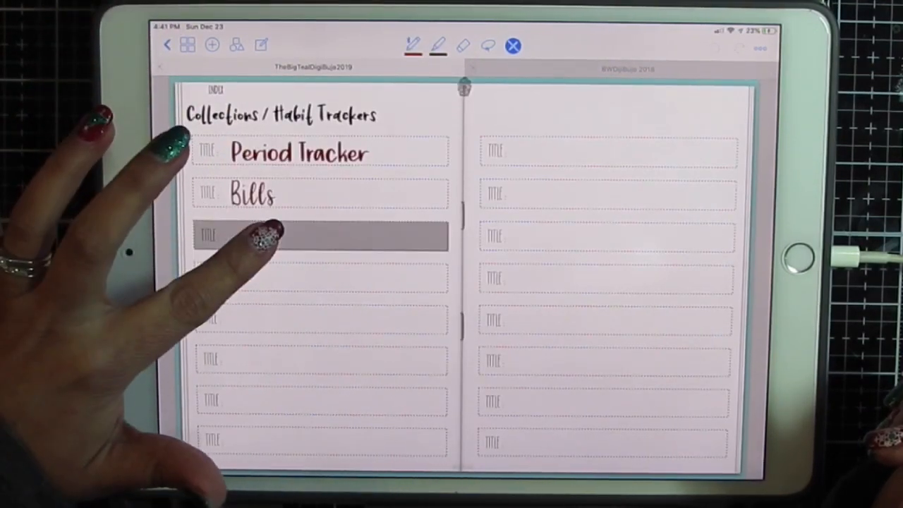
click(318, 236)
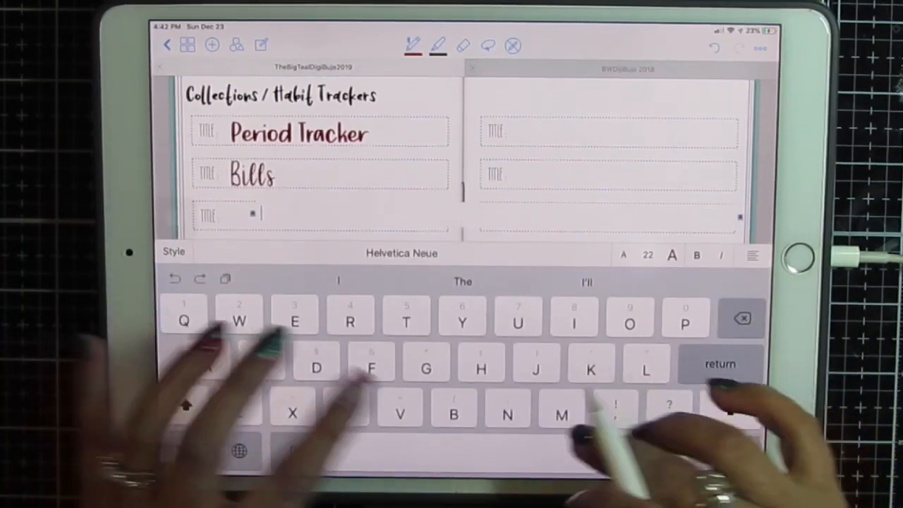
text(Birthdays)
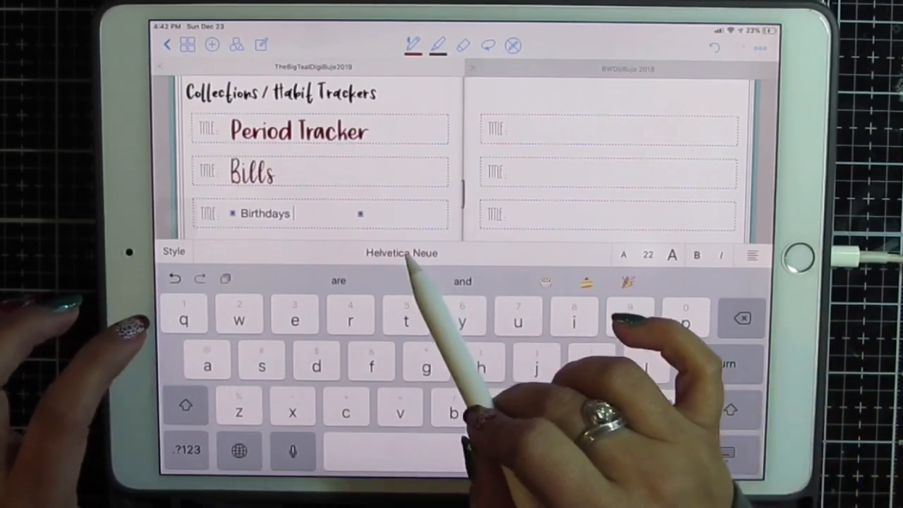
click(402, 252)
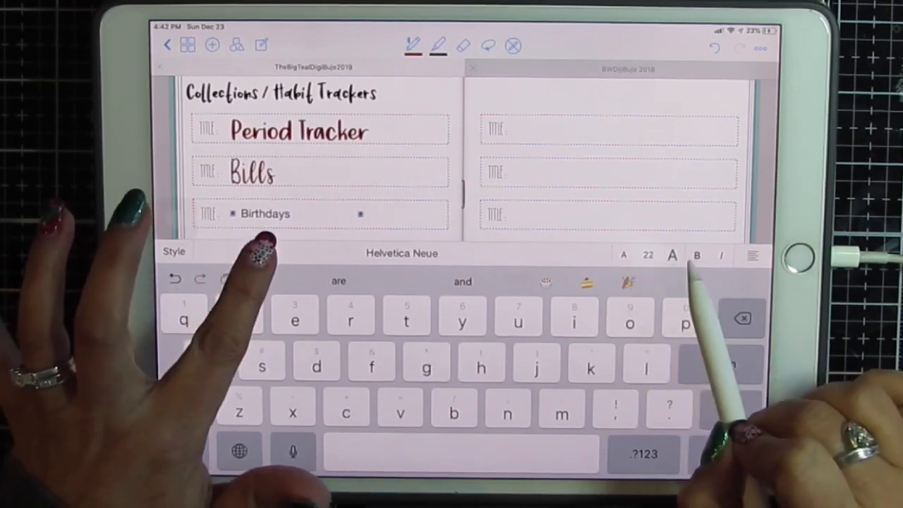
click(696, 256)
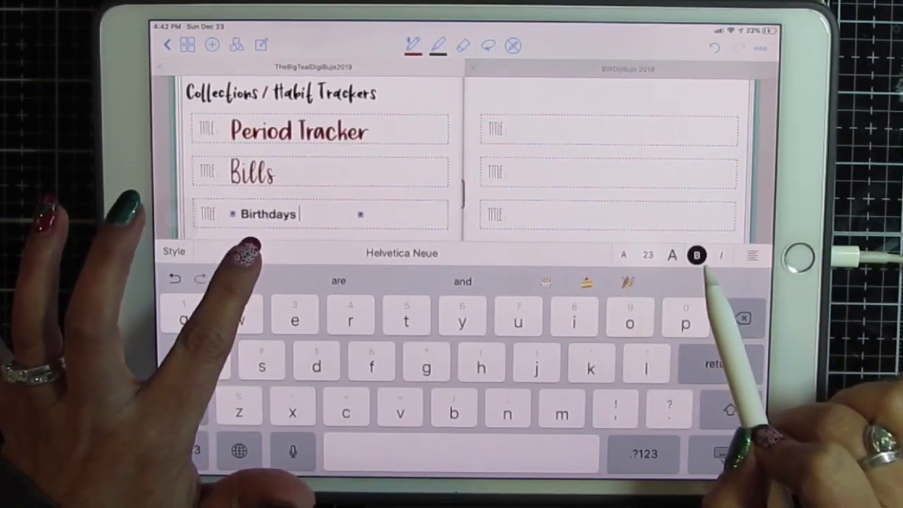
click(752, 255)
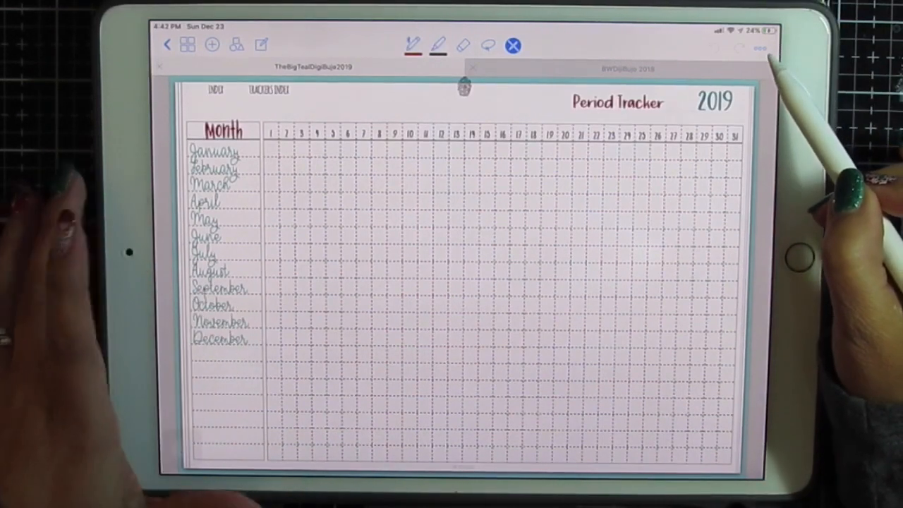
Go to the blank monthly Habit Tracker page with the 1–31 day grid
click(759, 47)
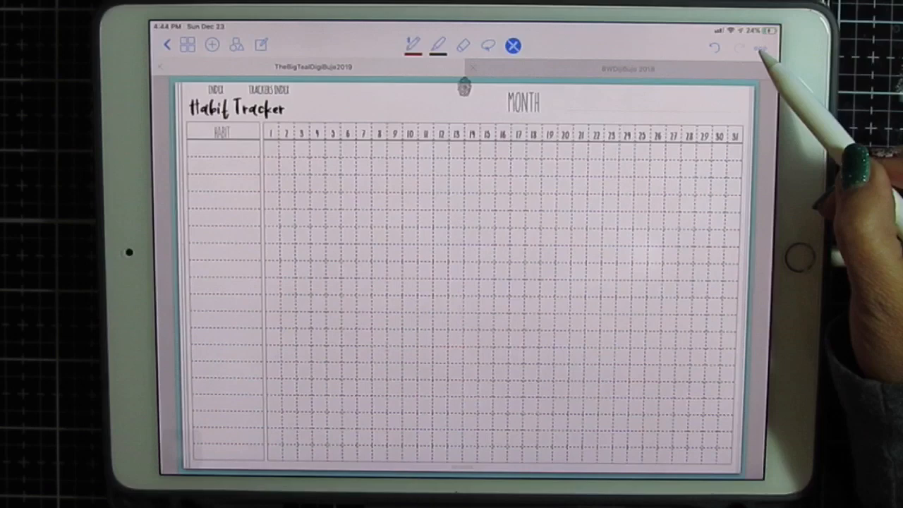
Export the current Habit Tracker page as an image to Photos, then switch to Graphic
click(760, 47)
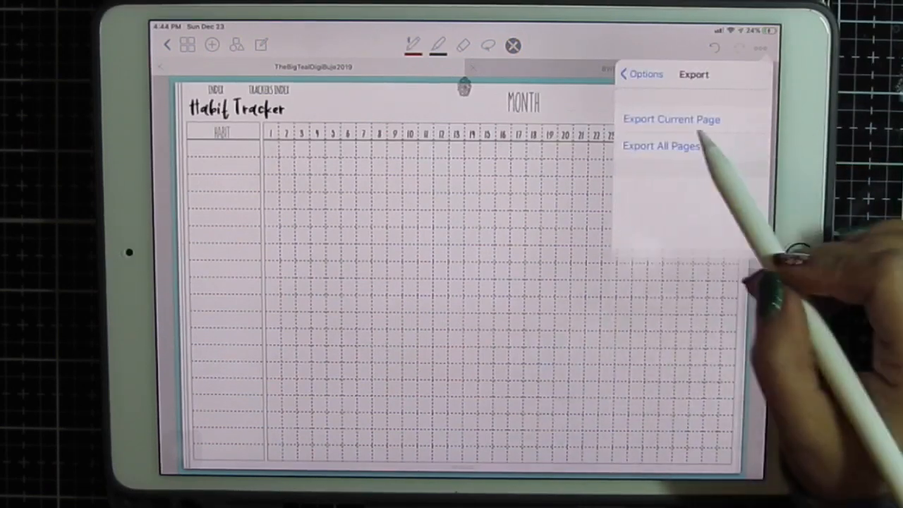
click(671, 119)
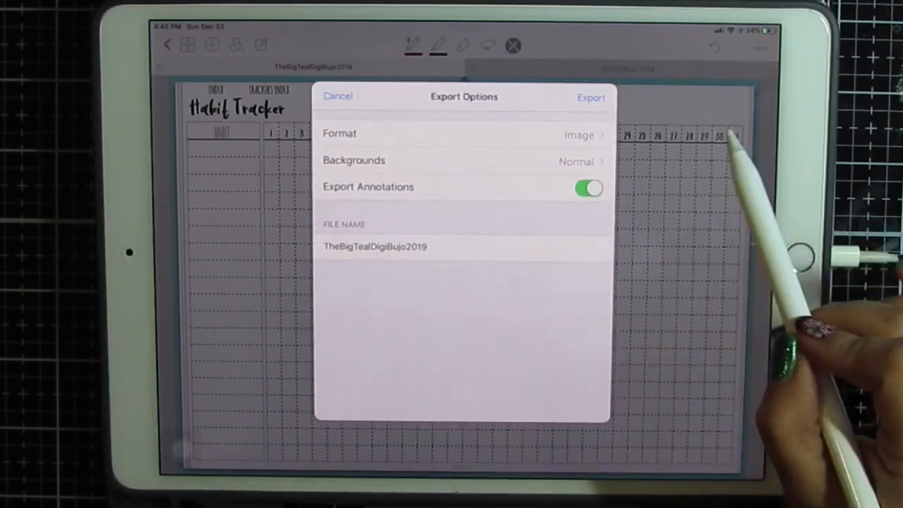
click(590, 96)
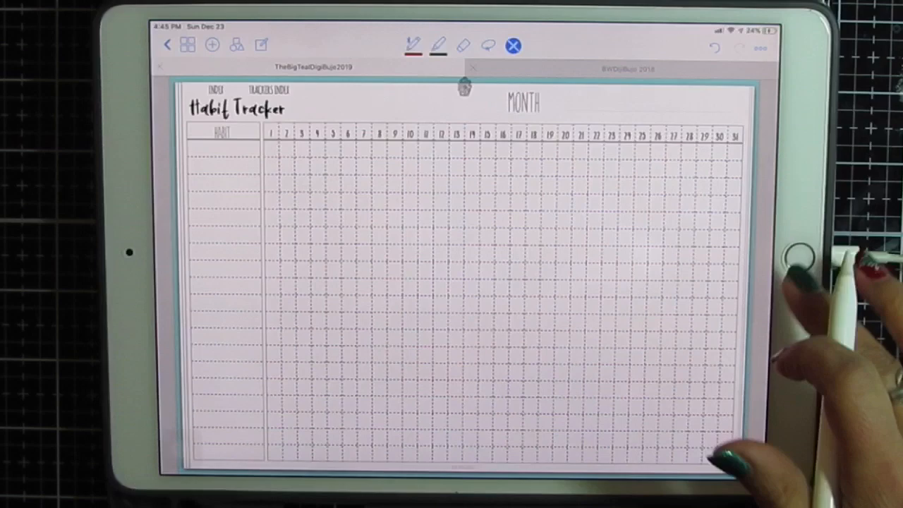
click(188, 45)
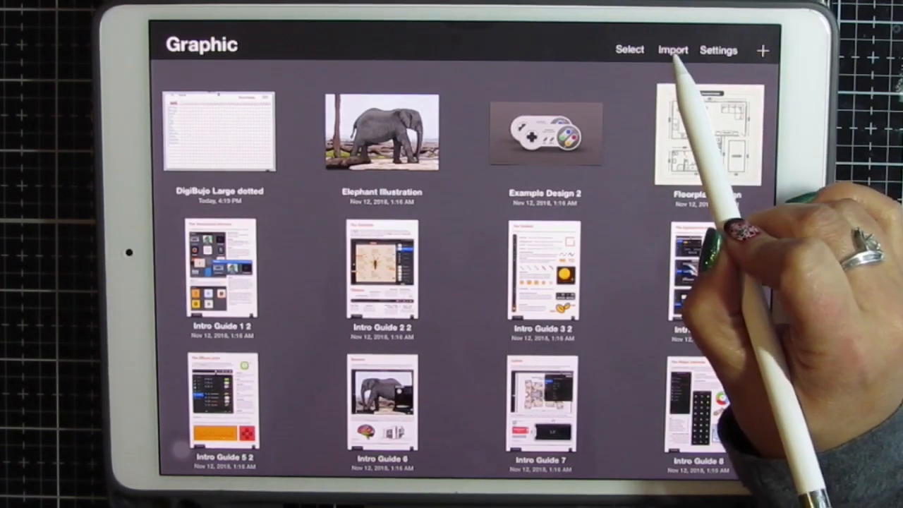
Import the exported Habit Tracker page image from Photos into Graphic
click(672, 49)
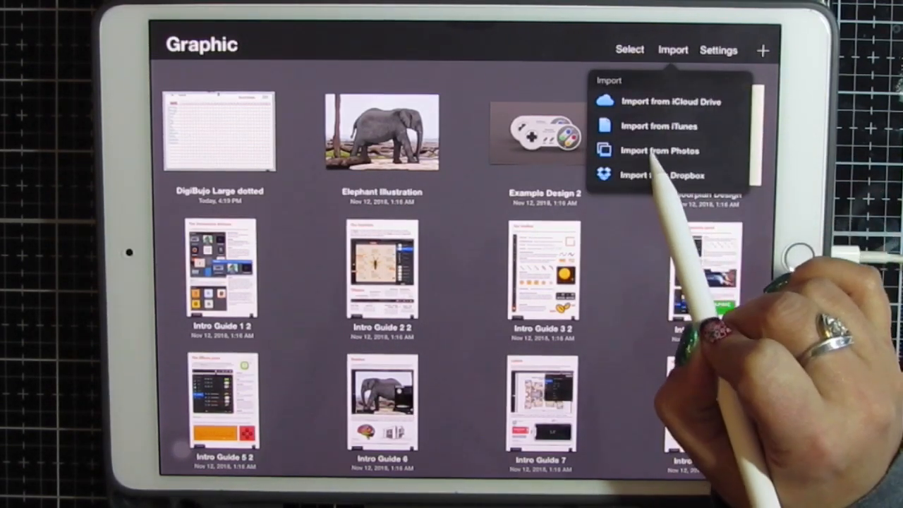
click(659, 150)
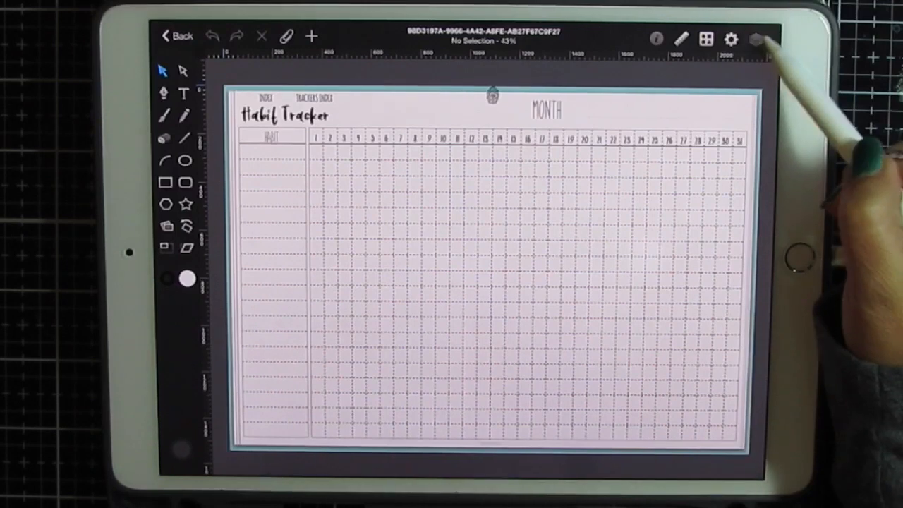
click(755, 39)
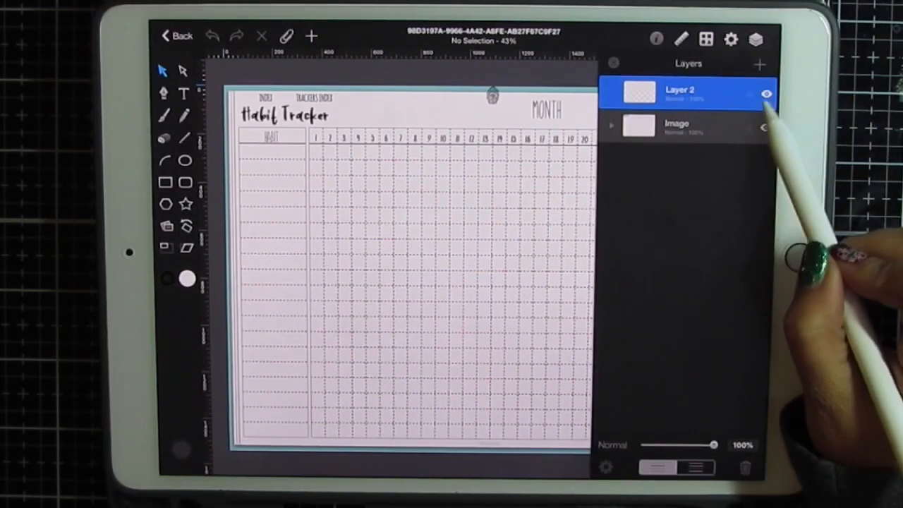
click(766, 126)
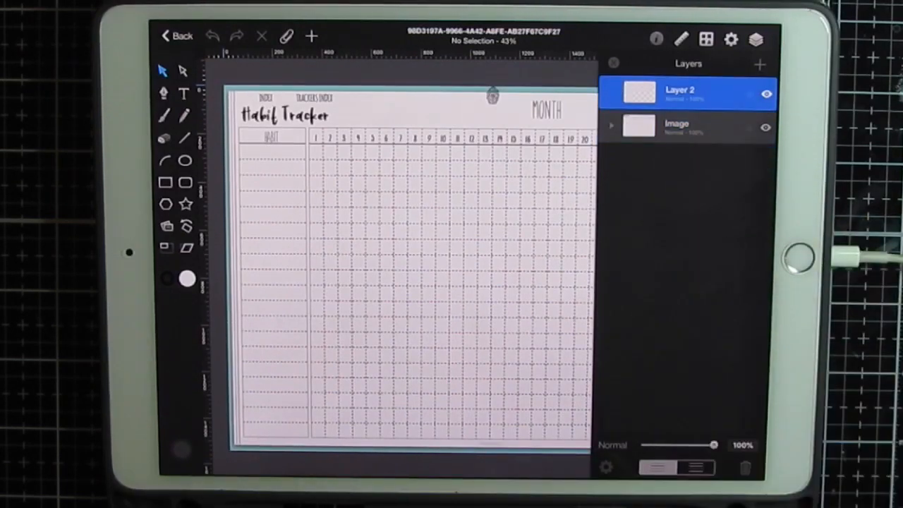
click(755, 39)
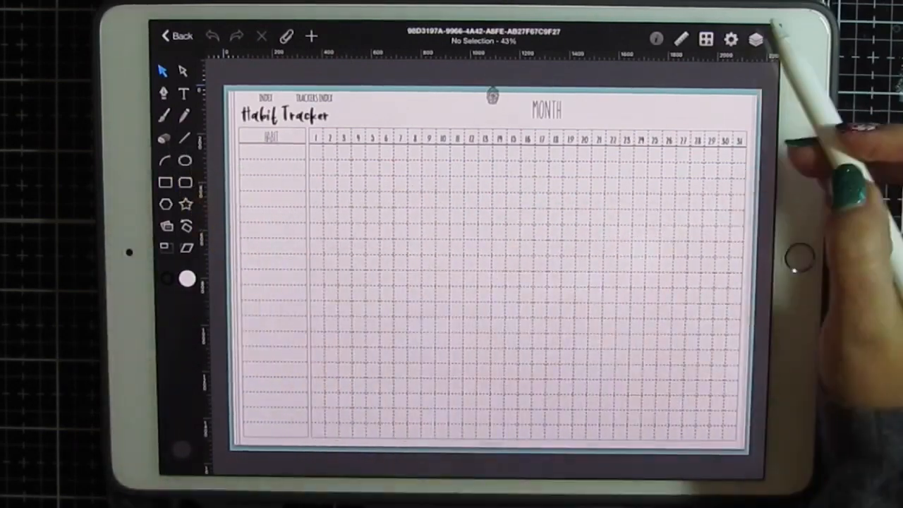
click(755, 38)
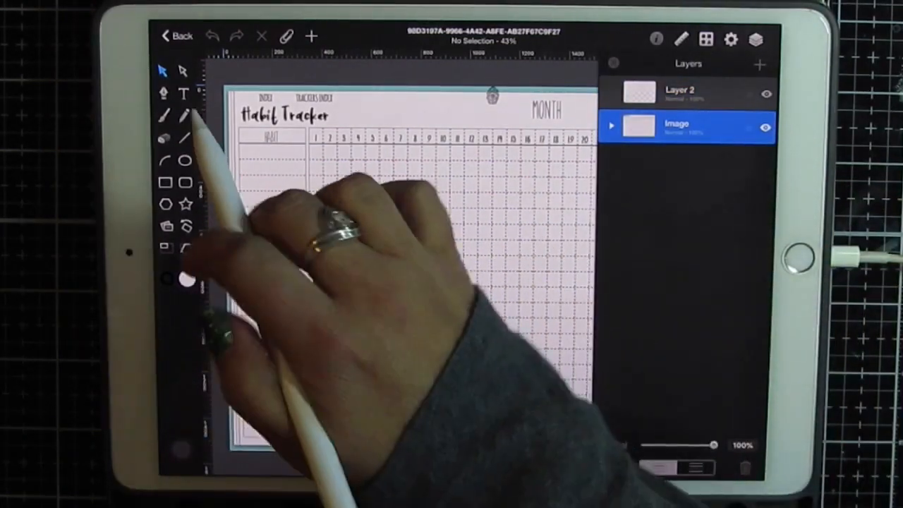
click(163, 137)
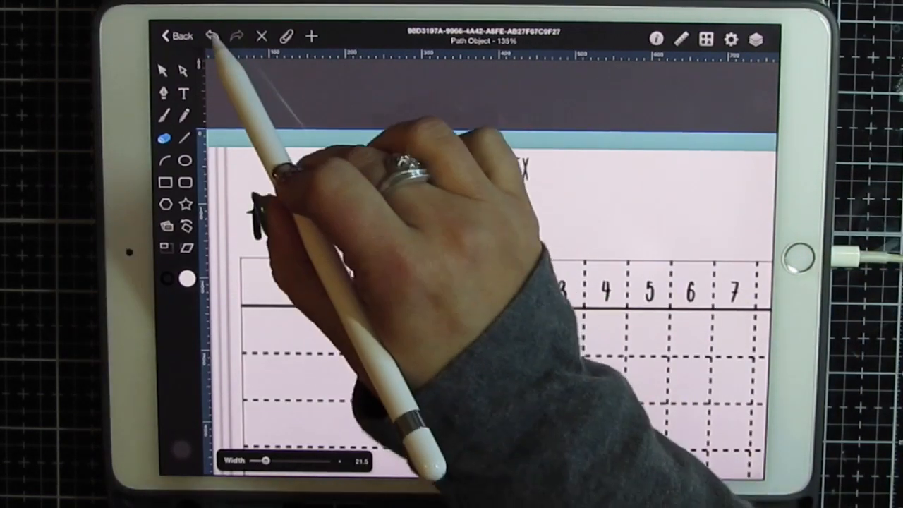
Undo the stray stroke, widen the eraser to 60 and rub out MONTH
click(213, 37)
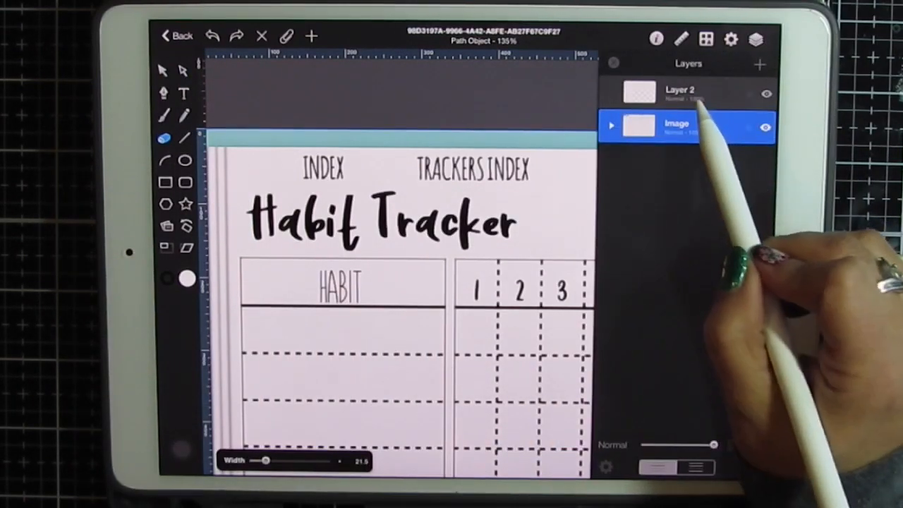
click(678, 90)
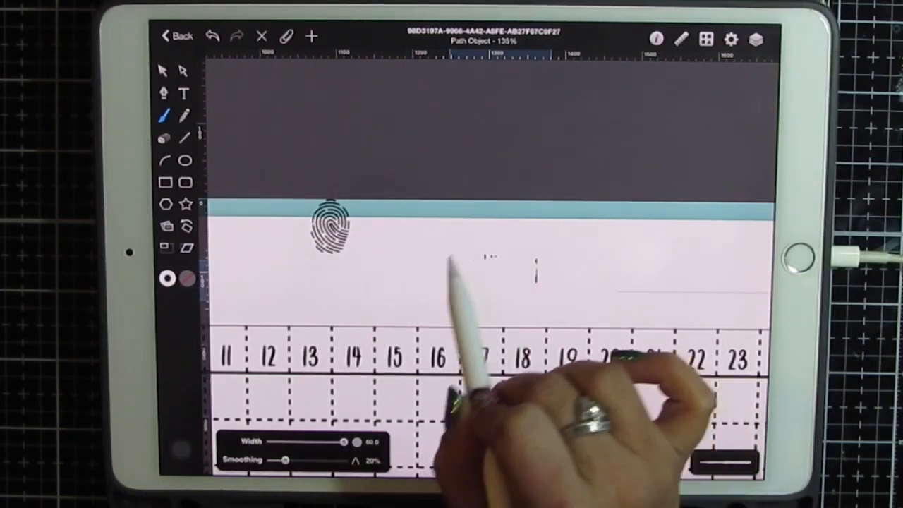
drag(451, 275, 536, 268)
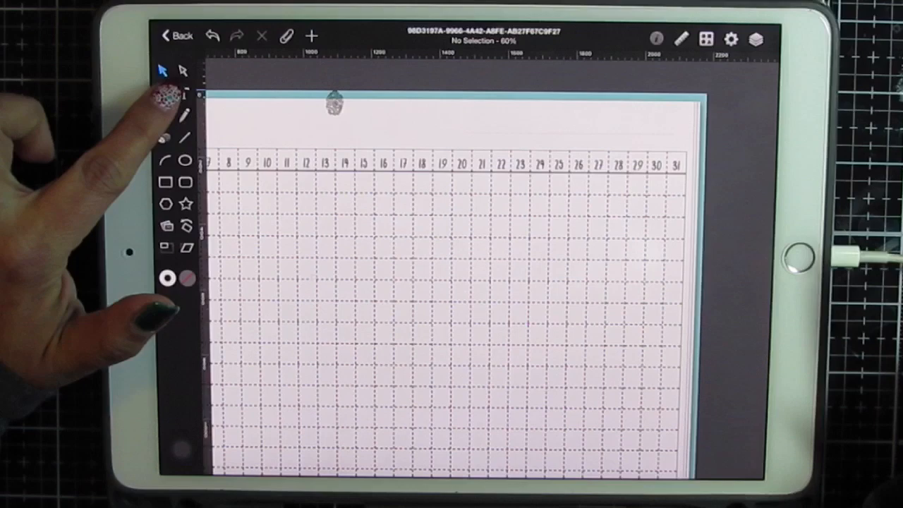
Add a text object, move it to the top-right header and start editing it
click(186, 93)
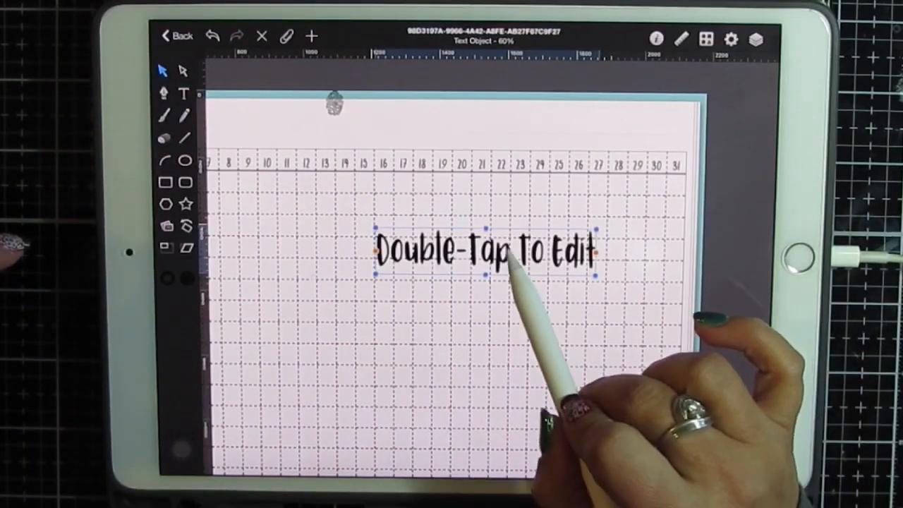
drag(487, 255, 586, 130)
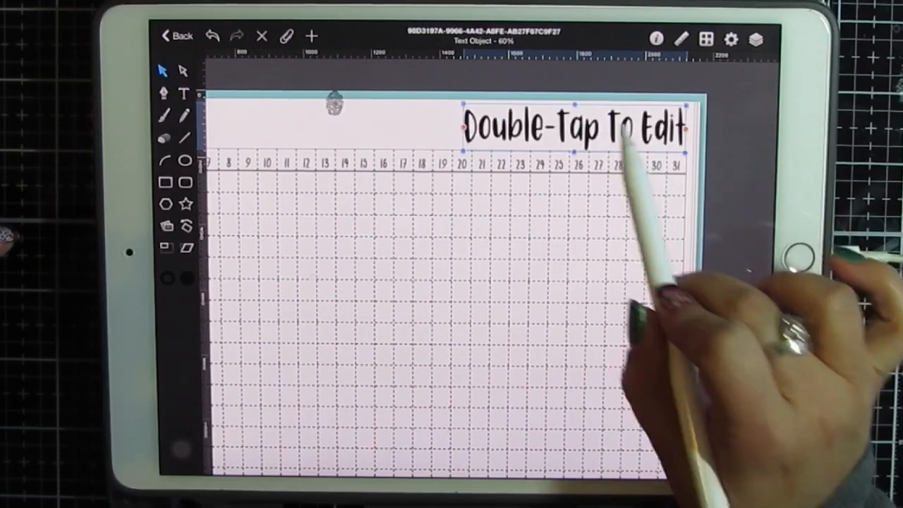
double_click(571, 128)
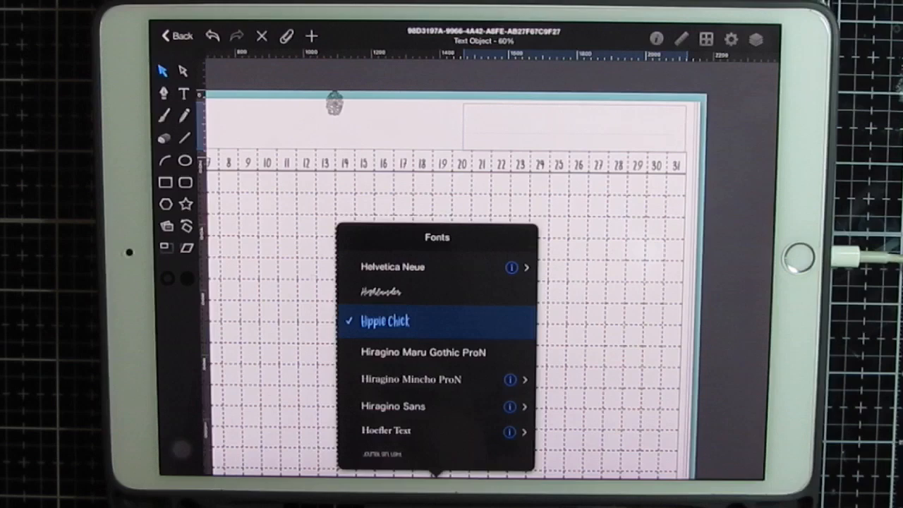
Set the header text box to Hippie Chick font with teal colour 4AC3BC
click(385, 321)
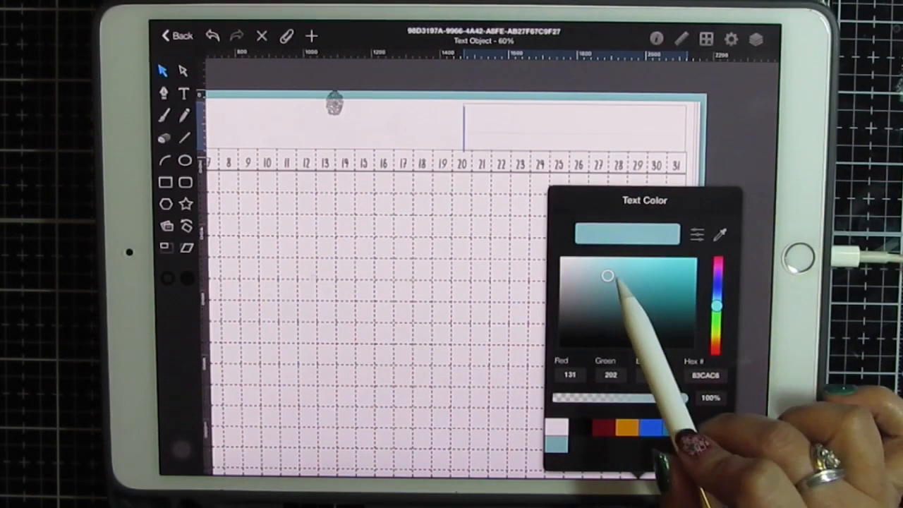
drag(607, 275, 641, 285)
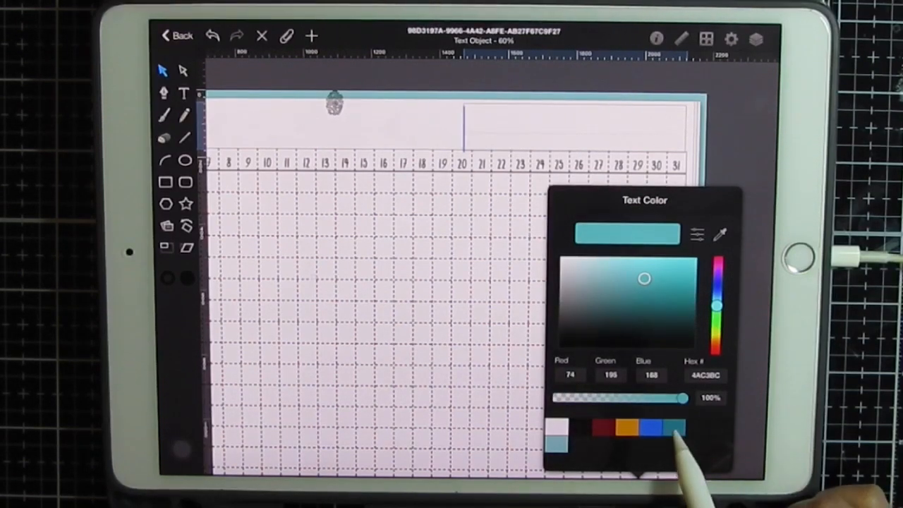
drag(643, 279, 690, 295)
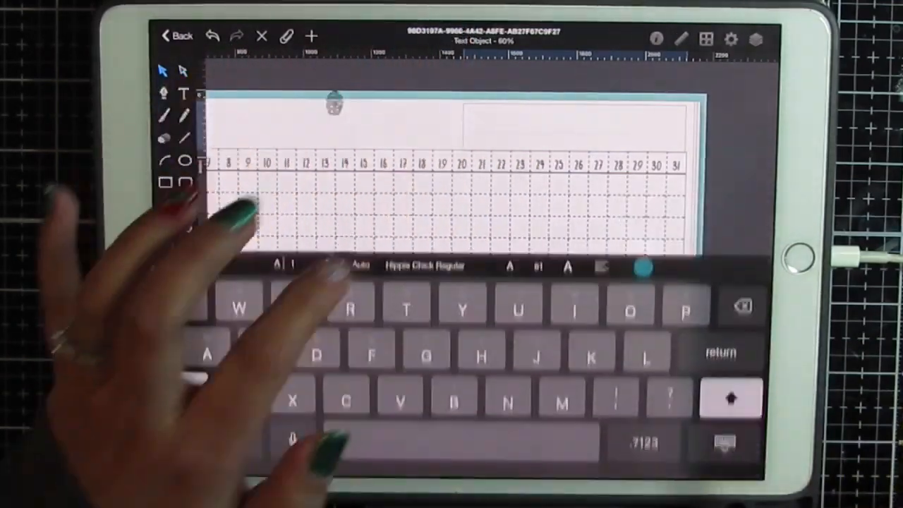
Type '2019' right-aligned at the top right and add a second text object
click(643, 443)
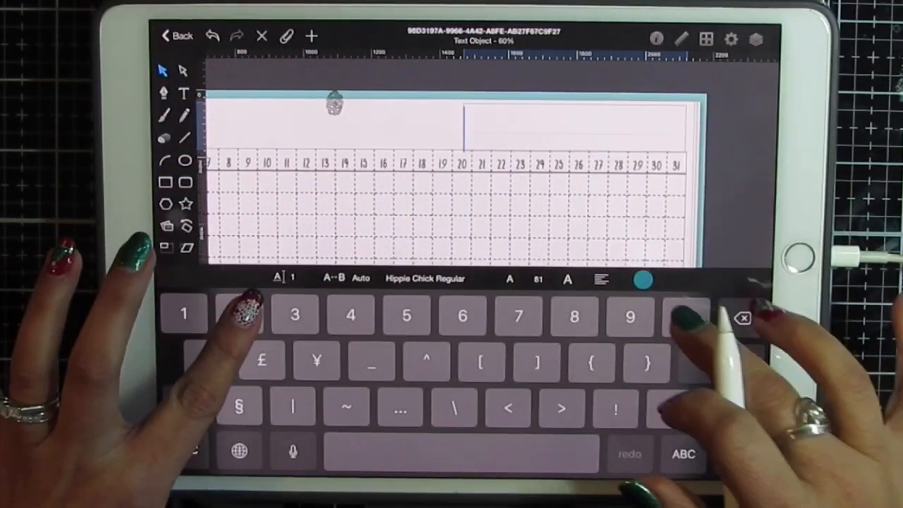
text(2019)
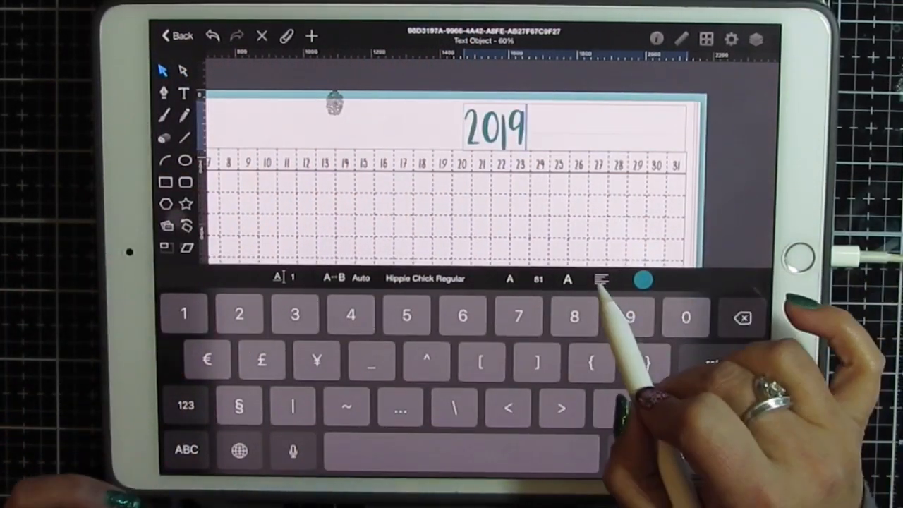
click(601, 278)
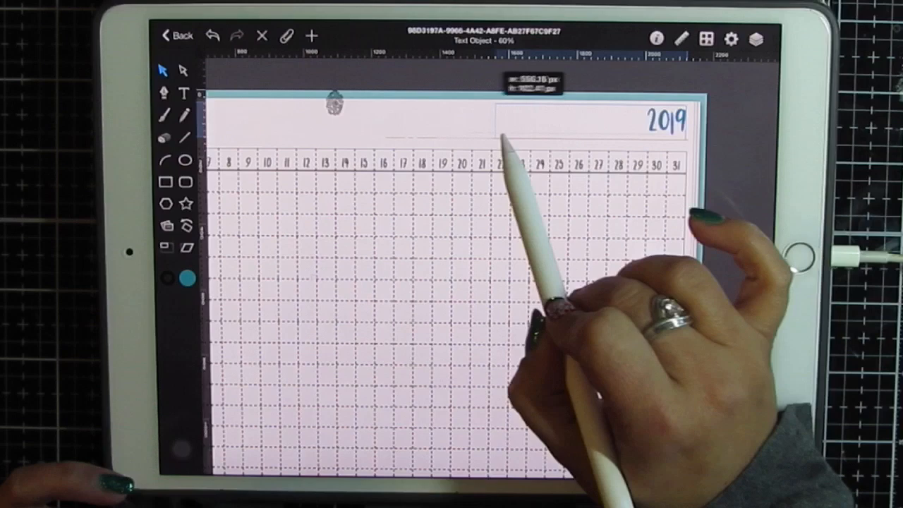
click(663, 120)
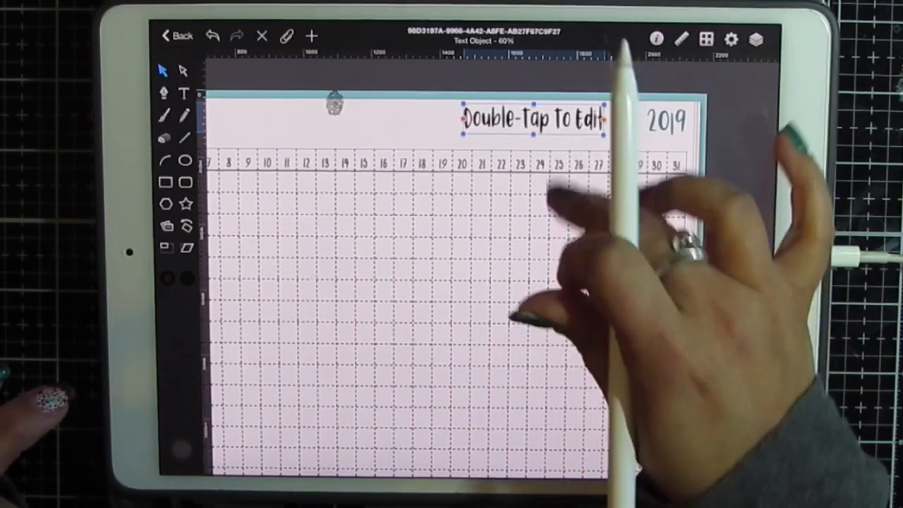
Colour the new text object red and type the 'Period Tracker' title beside 2019
double_click(532, 119)
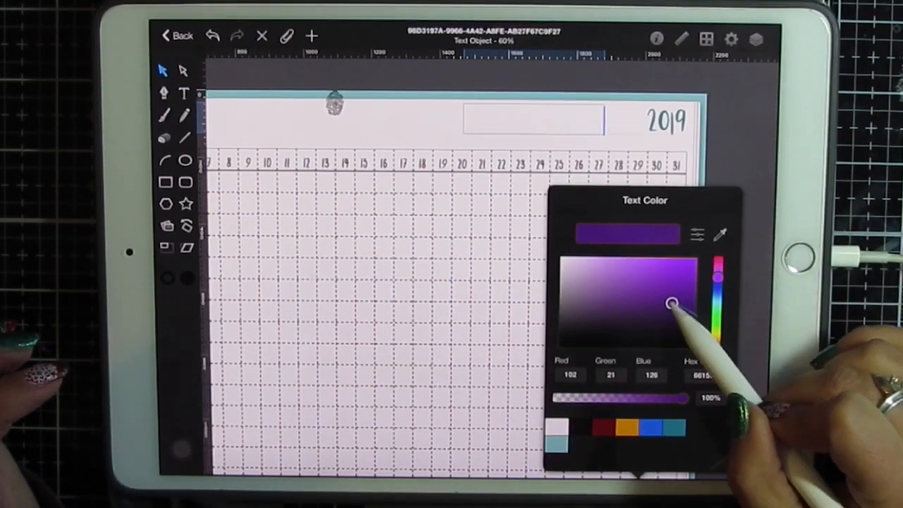
drag(670, 303, 654, 268)
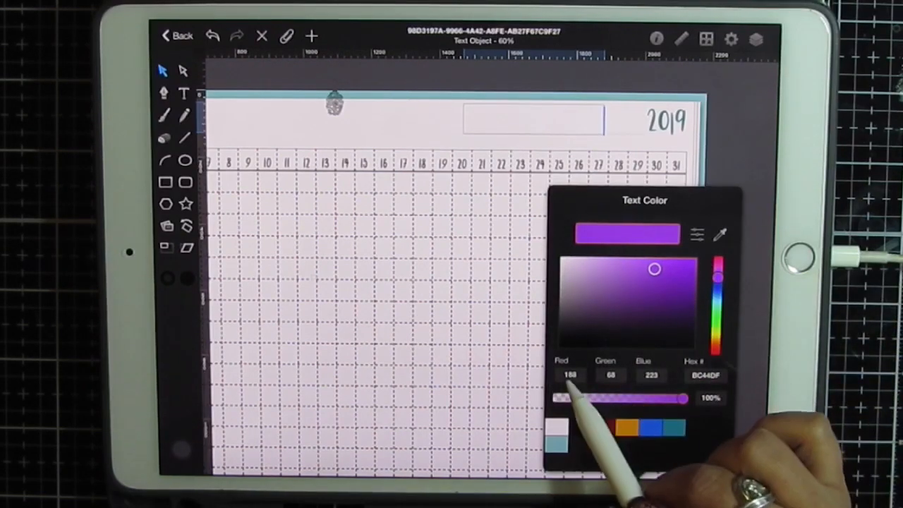
click(571, 374)
text(P)
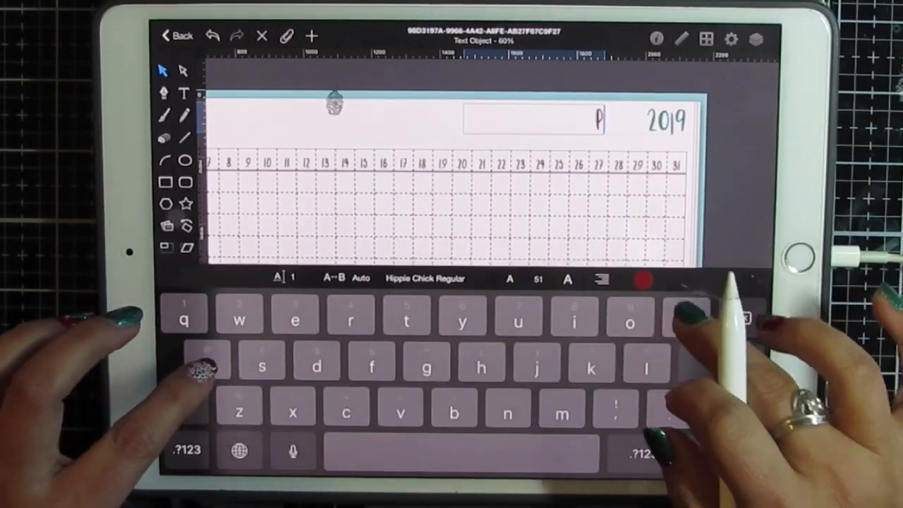
text(eriod Tra)
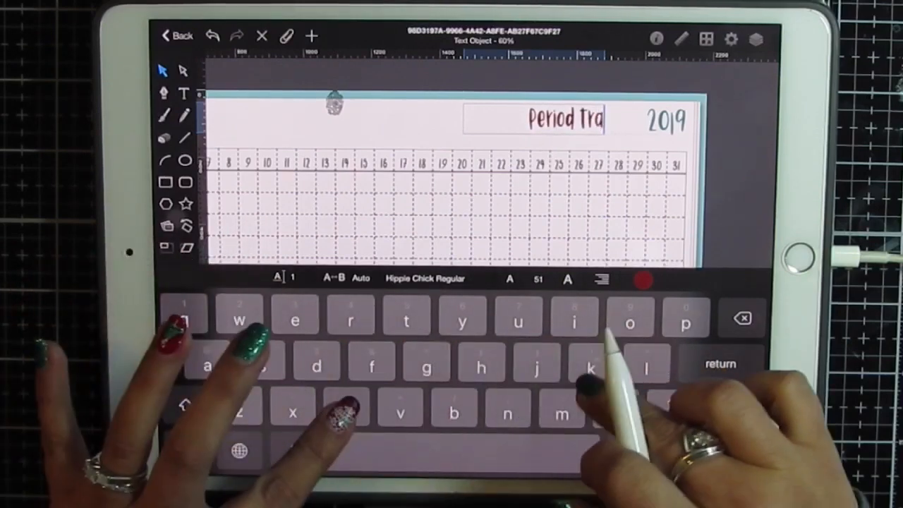
text(cker)
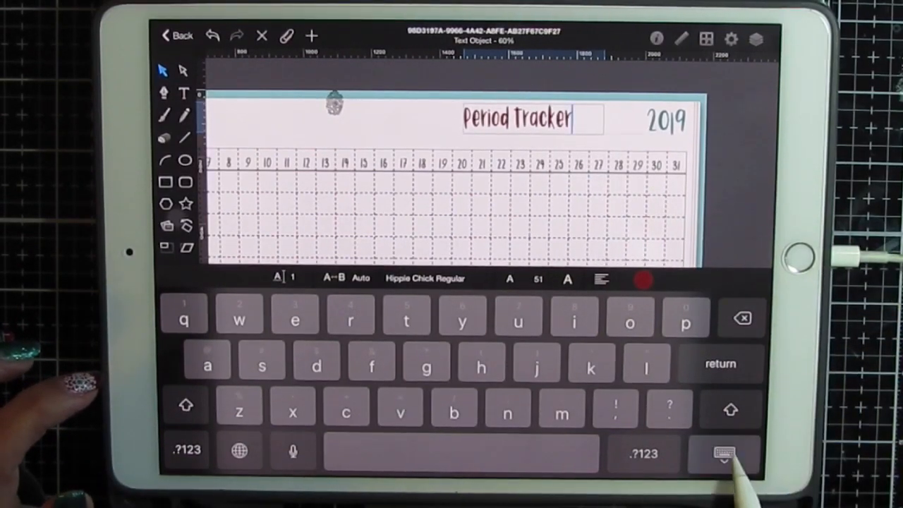
click(721, 453)
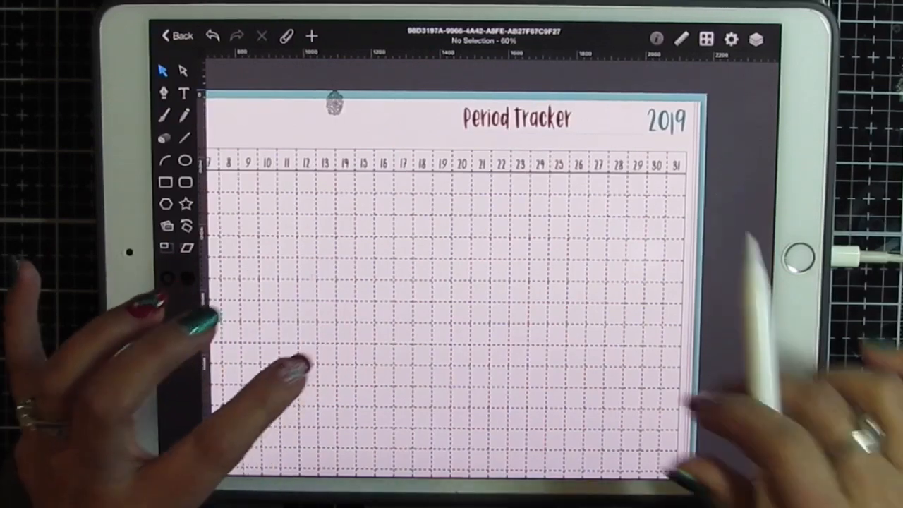
Type 'Month' in a new text box, centre it, and fit it to the header cell
click(515, 118)
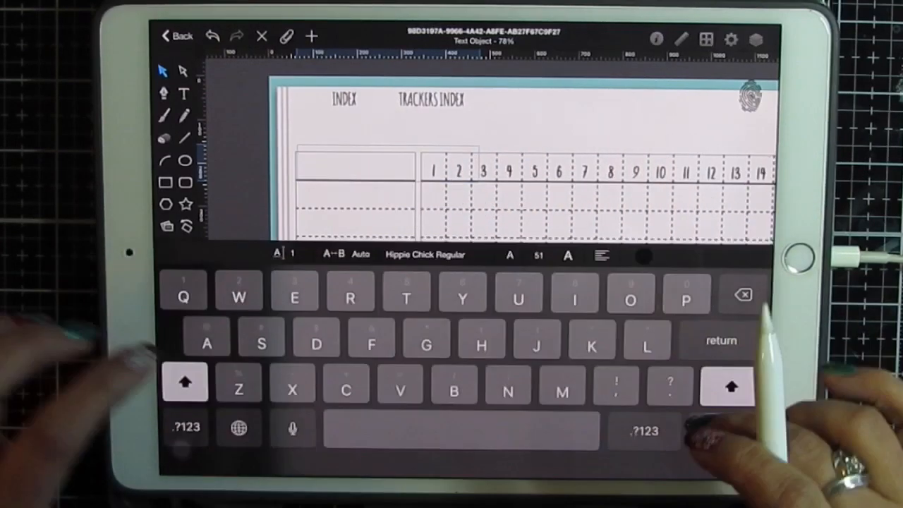
text(MOnth)
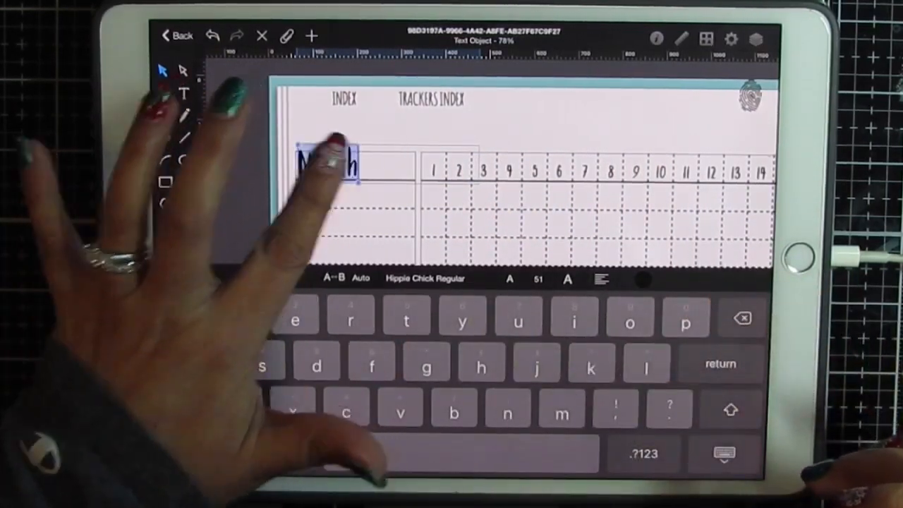
click(600, 279)
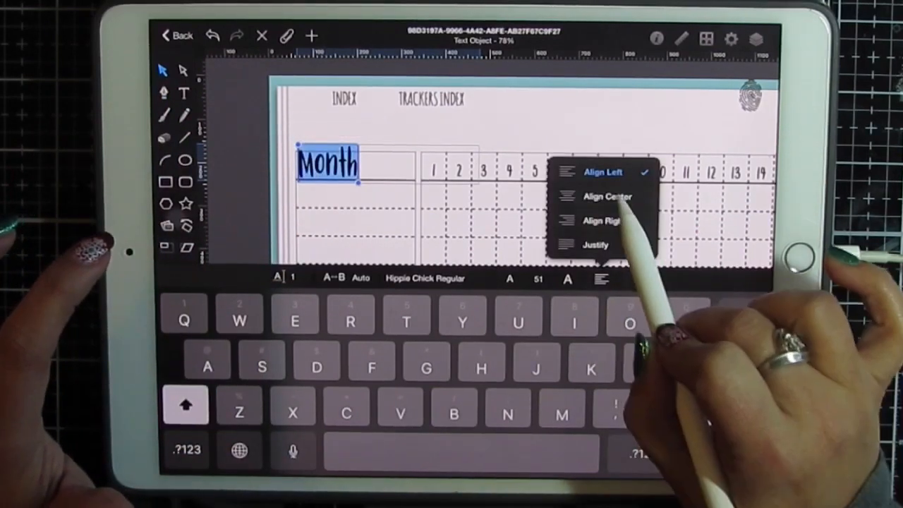
click(607, 196)
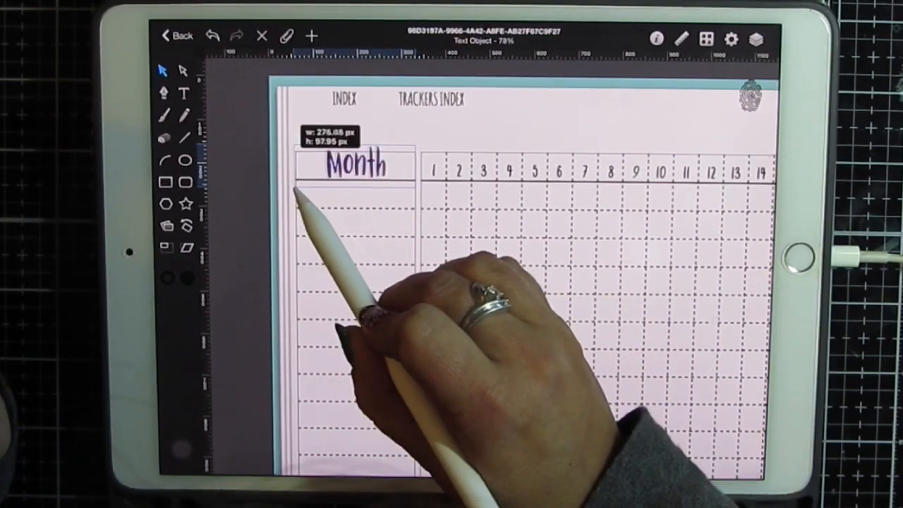
click(358, 165)
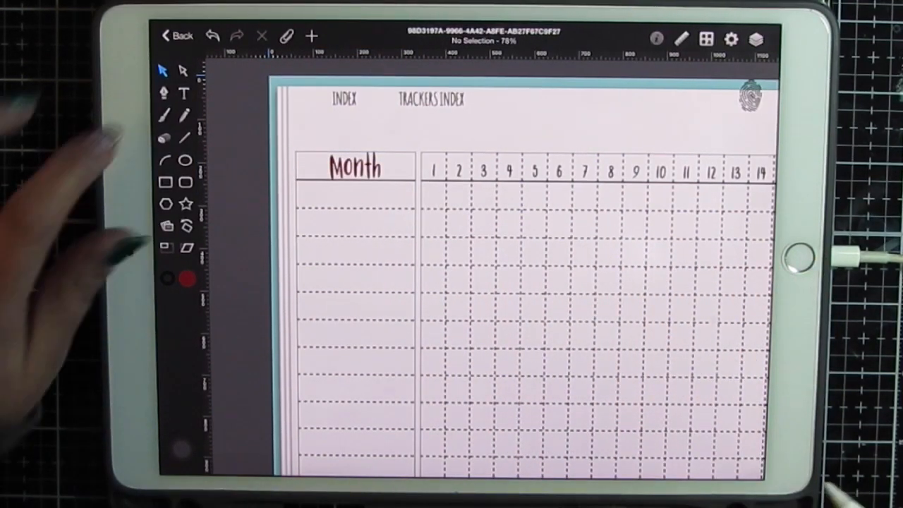
Write 'January' in teal CindyLight script at size 62 below the Month heading
click(479, 249)
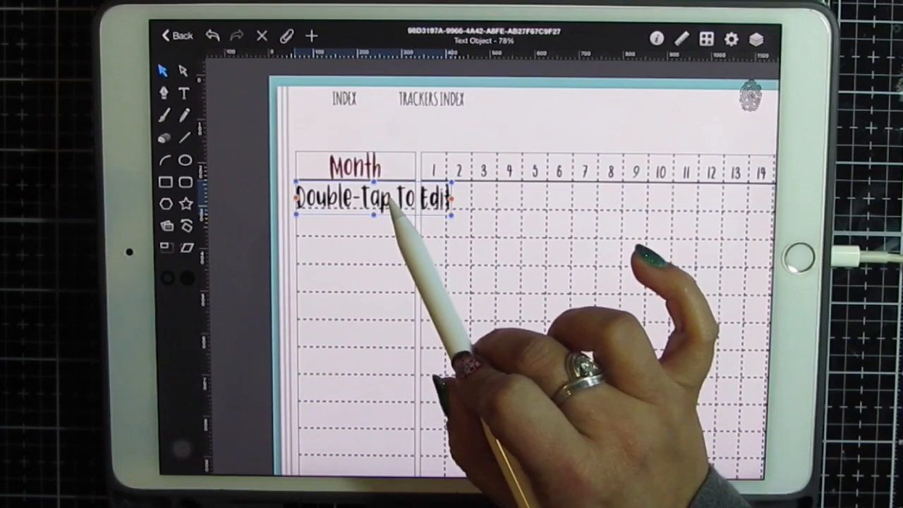
double_click(373, 197)
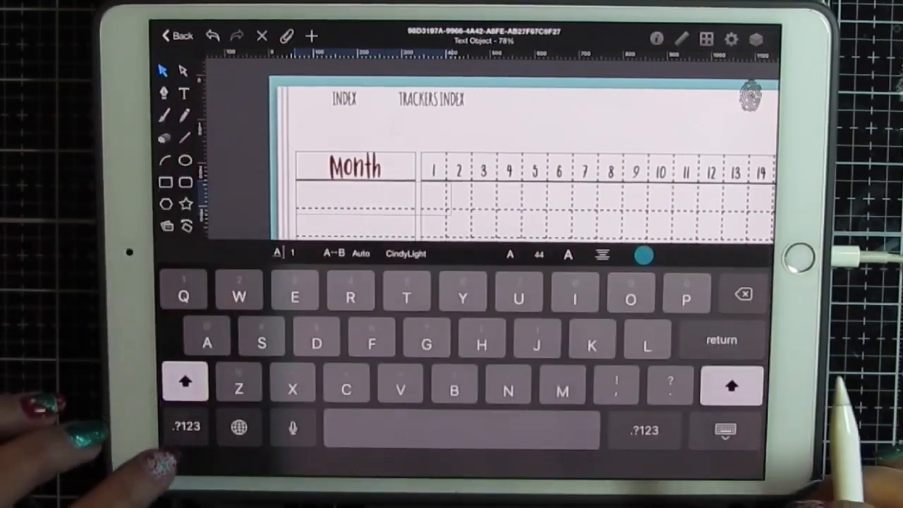
text(g)
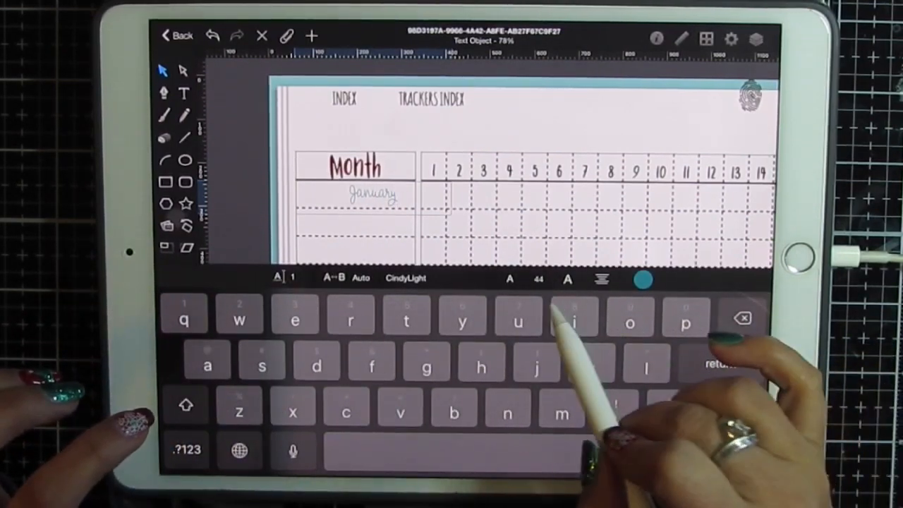
double_click(362, 194)
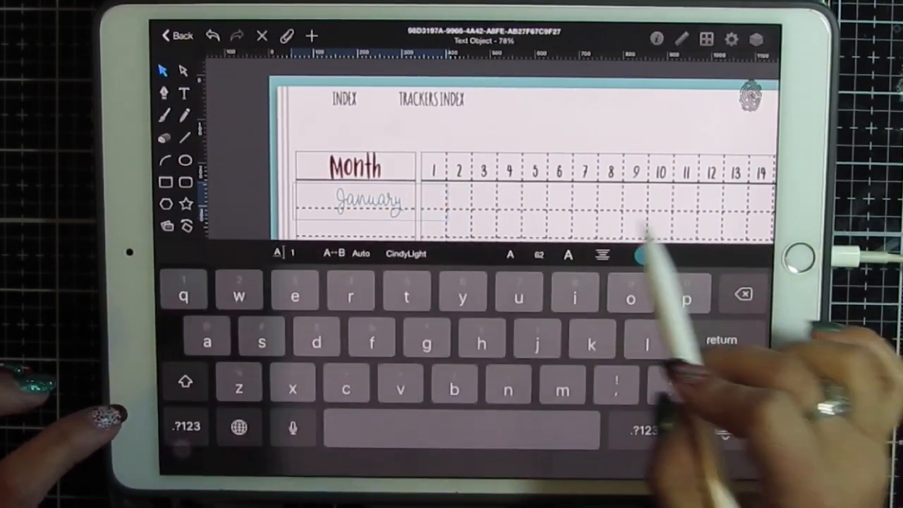
click(601, 255)
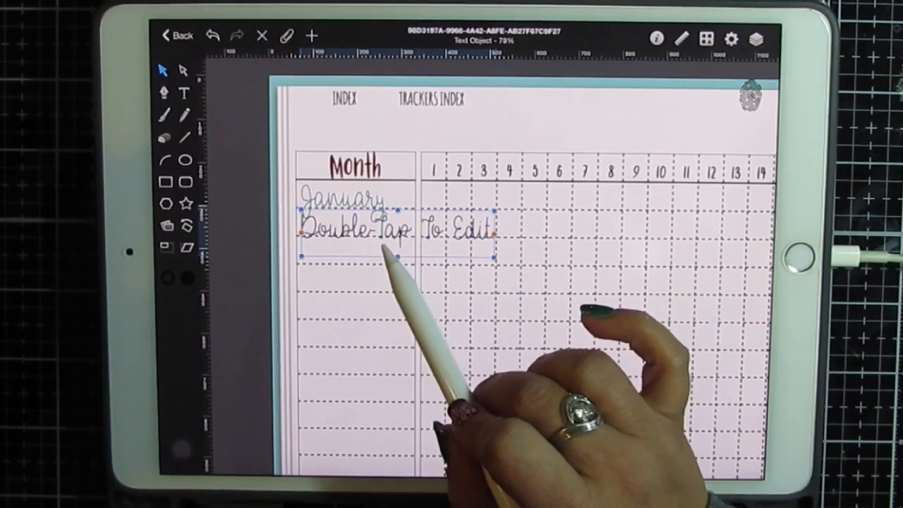
Edit the copied script boxes to read February, March and the following months through July
double_click(395, 228)
text(February)
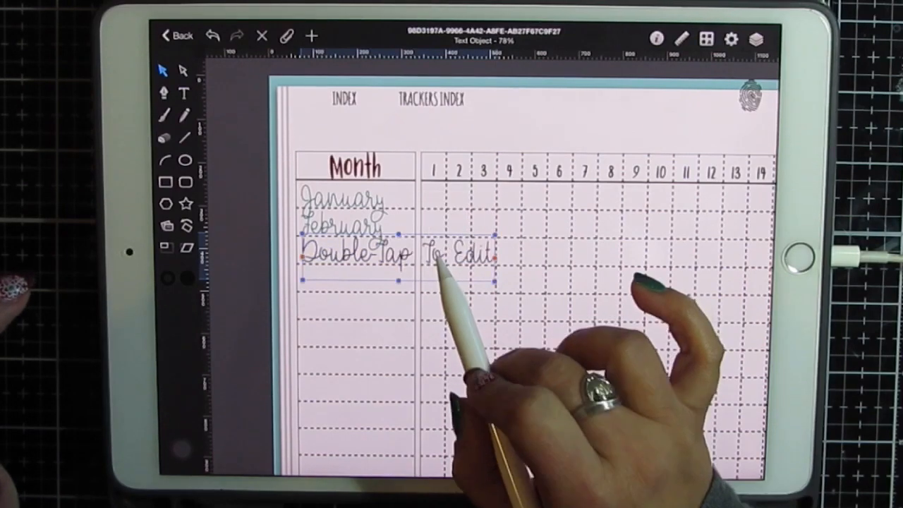
double_click(356, 256)
text(March)
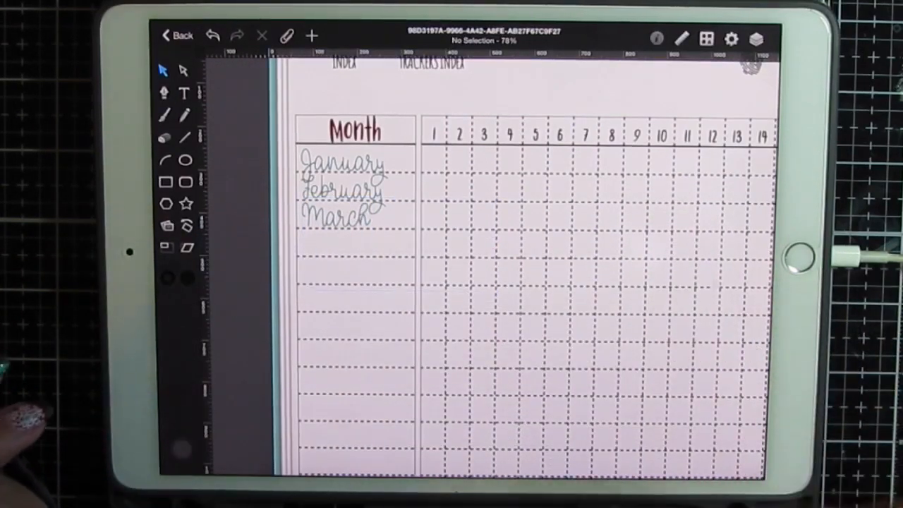
click(182, 93)
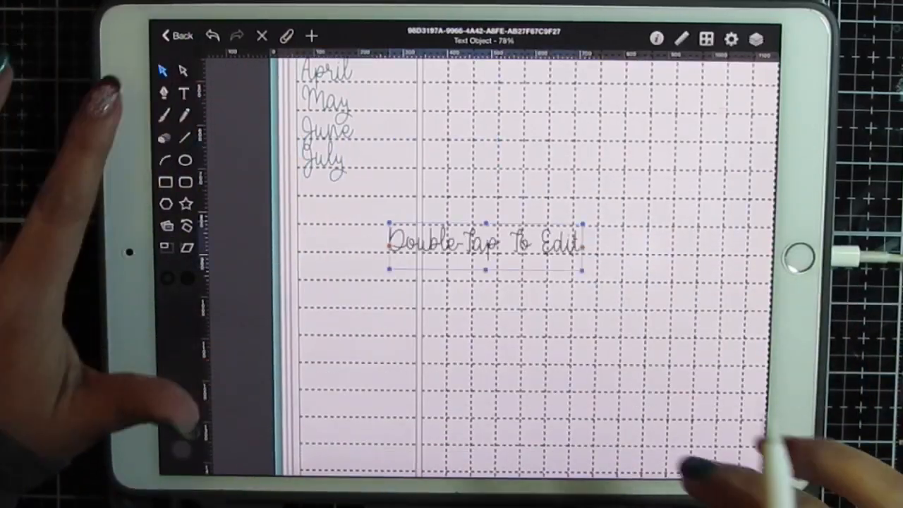
Move a duplicate under July and edit copies into August, September and October
drag(480, 243, 402, 187)
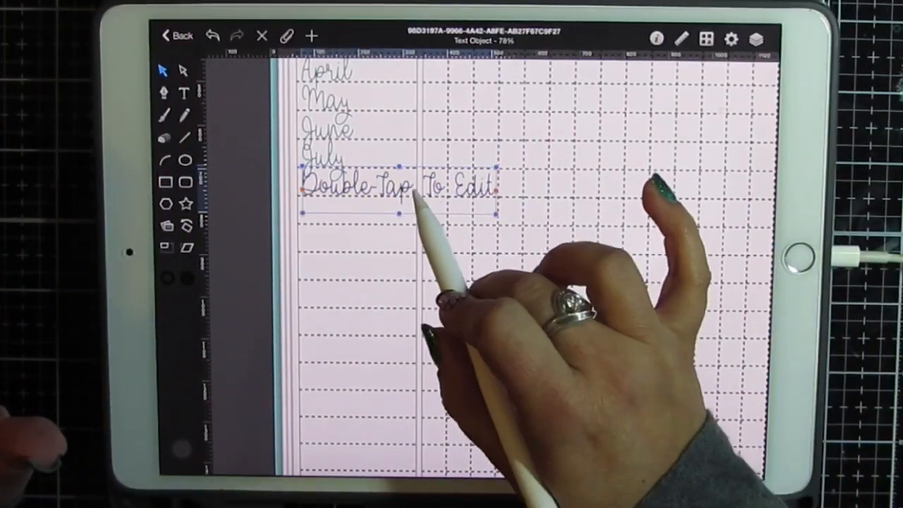
double_click(402, 185)
text(August)
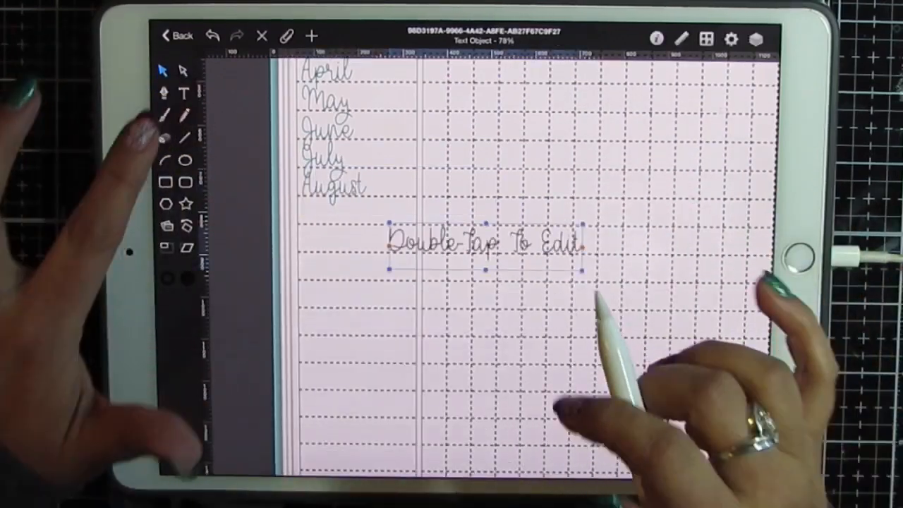
double_click(485, 244)
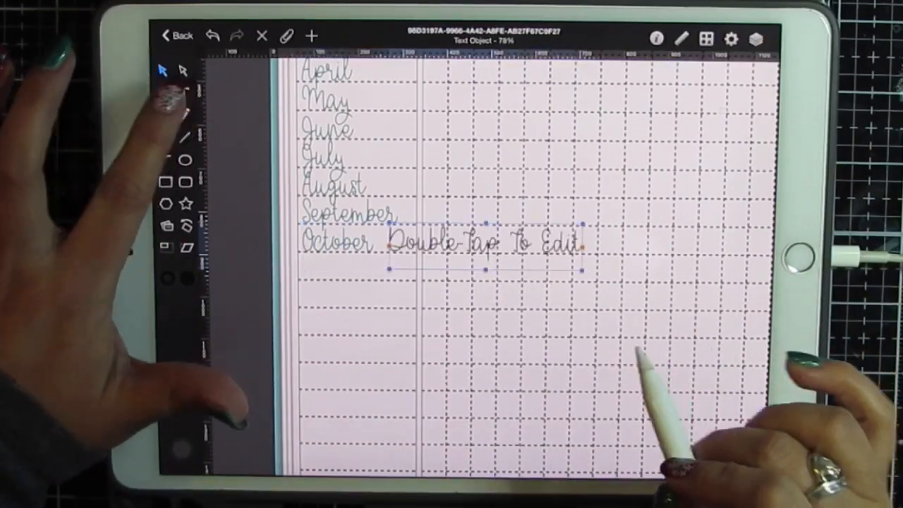
double_click(487, 243)
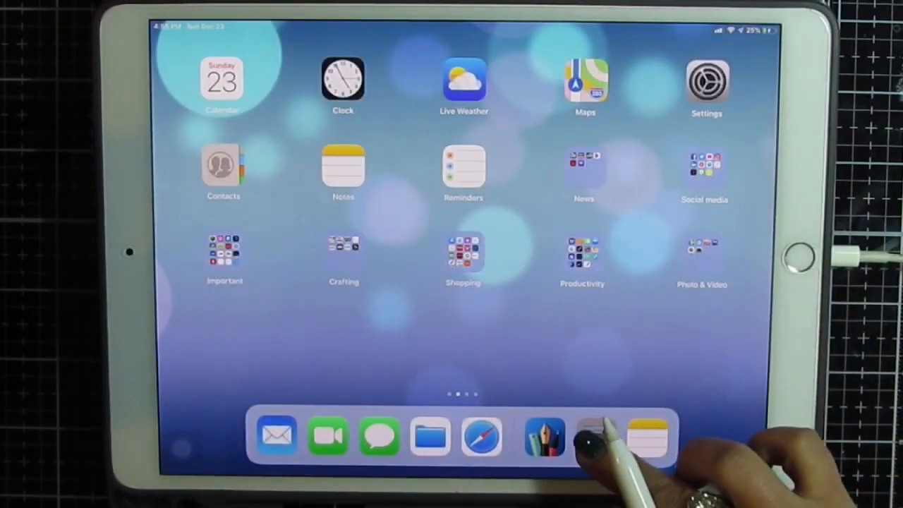
Switch to GoodNotes and choose Clear Page from the page options menu
click(646, 435)
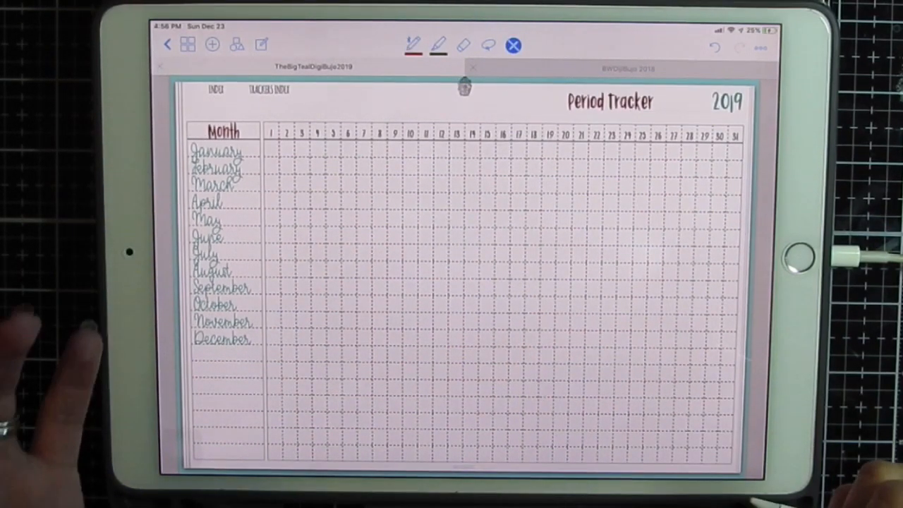
click(759, 48)
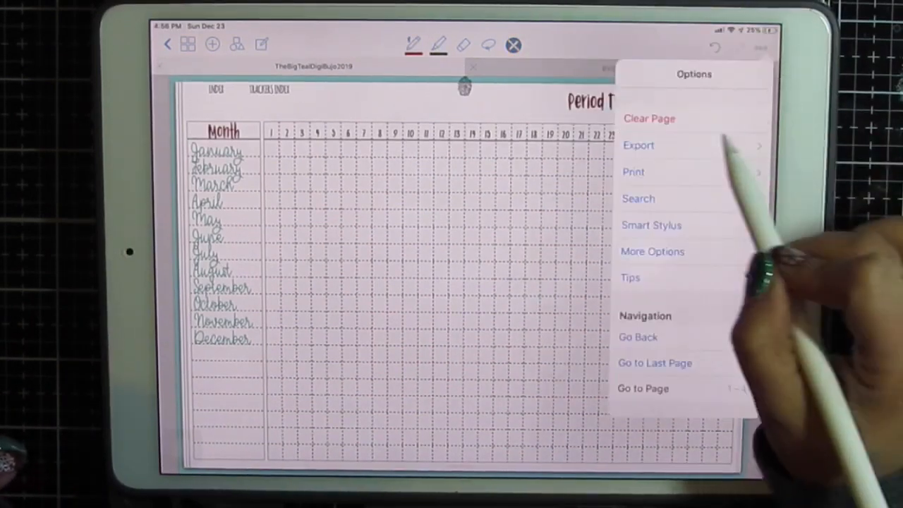
click(649, 118)
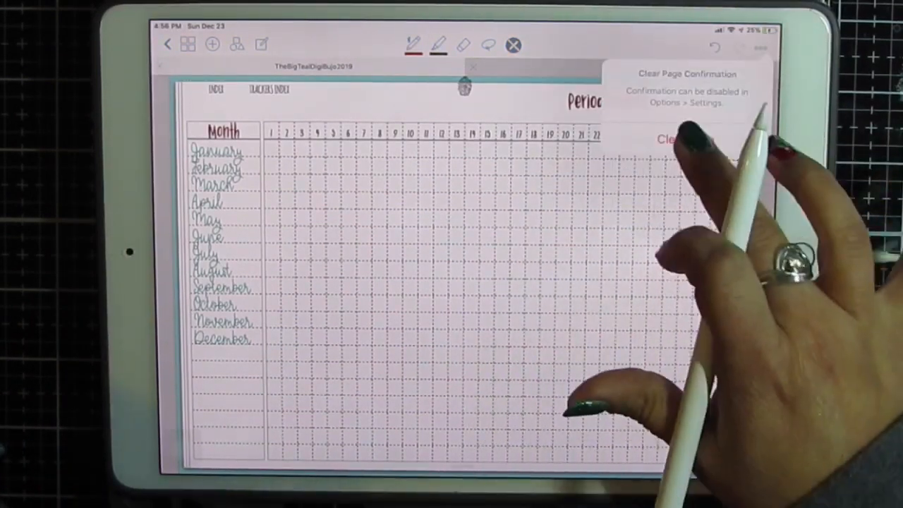